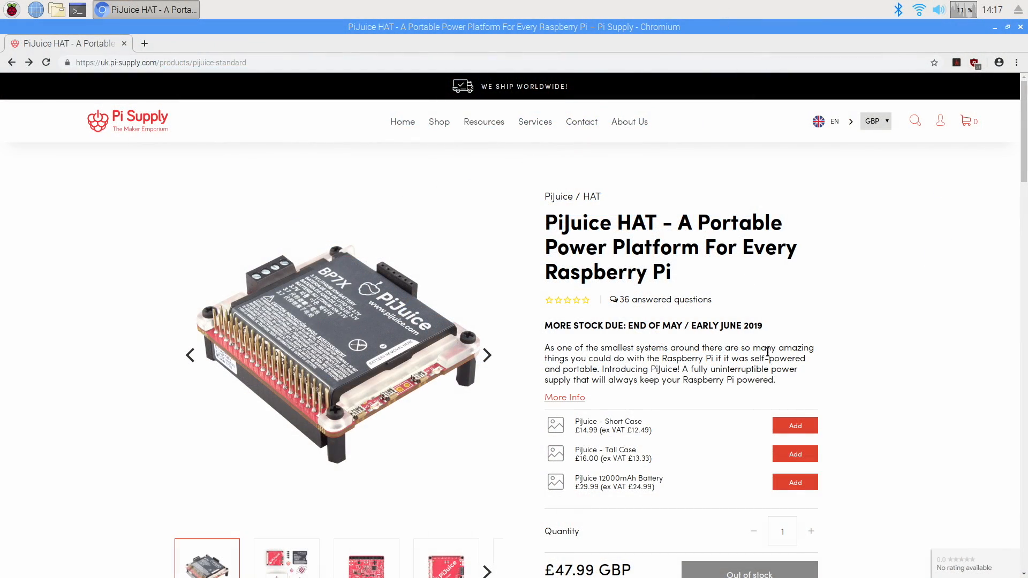
Step: Follow the product page's Software link to the PiJuice Software page on GitHub
scroll(down, 3)
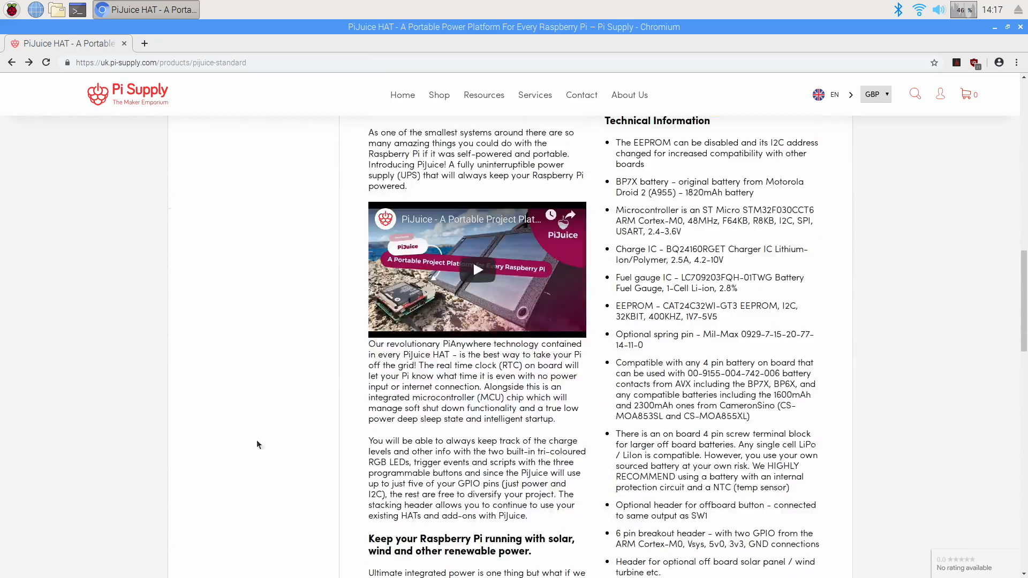
scroll(down, 3)
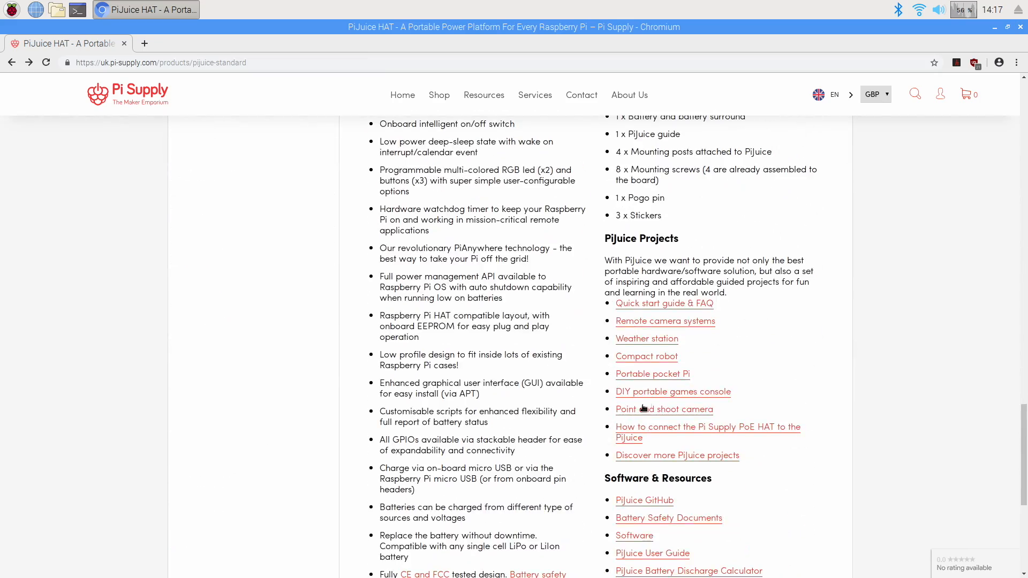
scroll(down, 3)
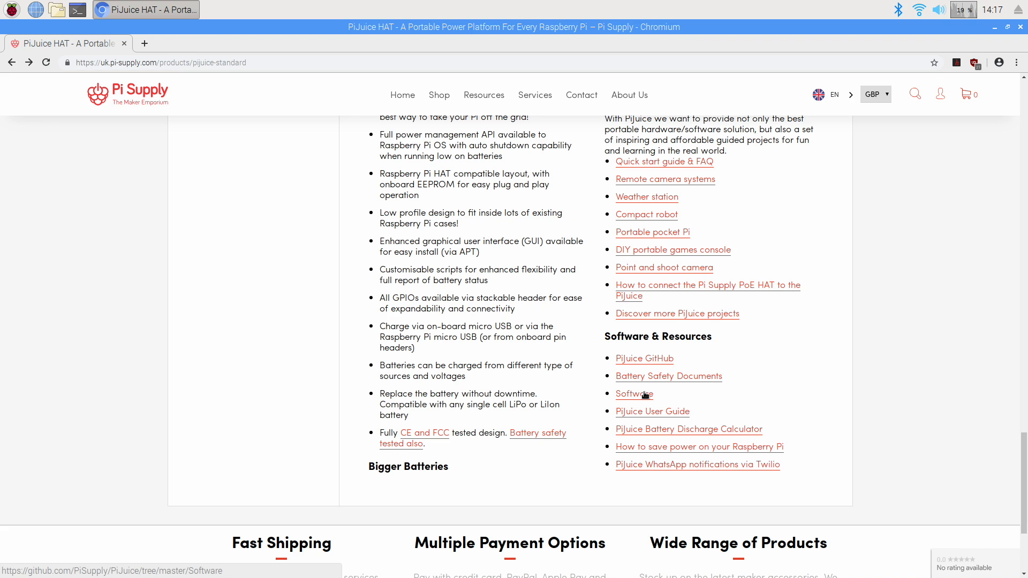
click(633, 393)
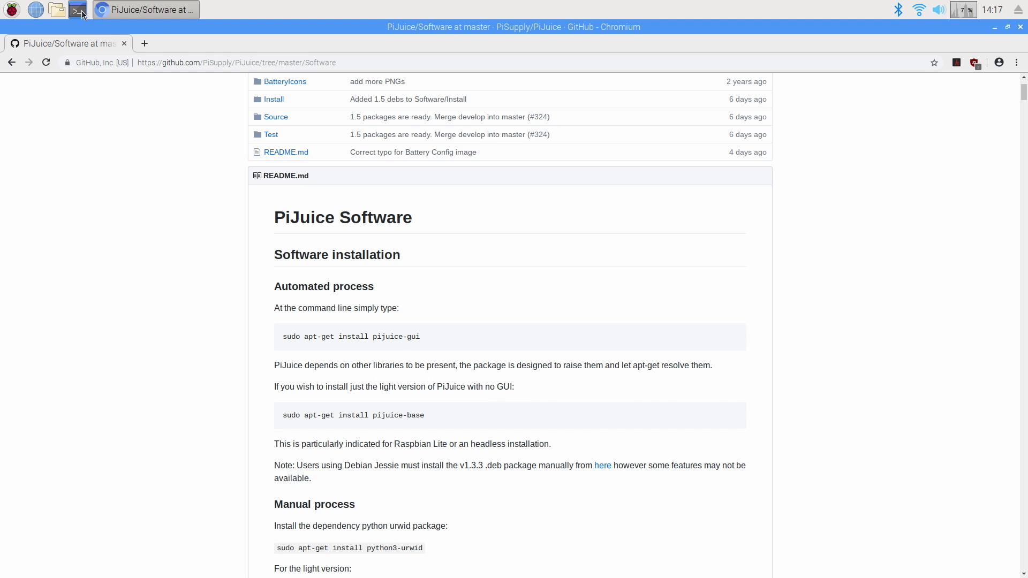
Step: Run 'sudo apt-get install pijuice-gui' in a new terminal, then begin 'sudo re'
click(78, 9)
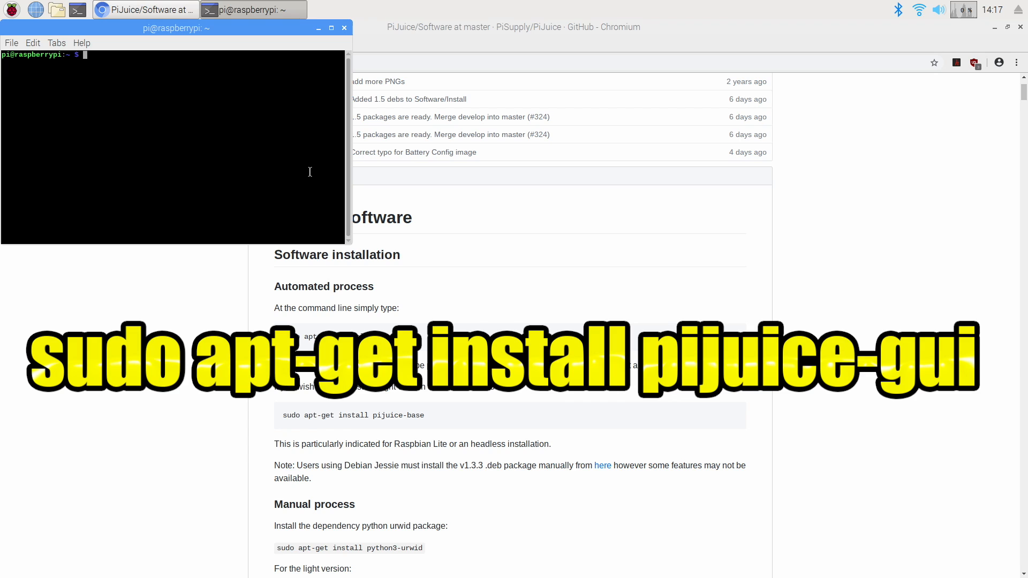
text(sudo apt-get install pijuice-gui)
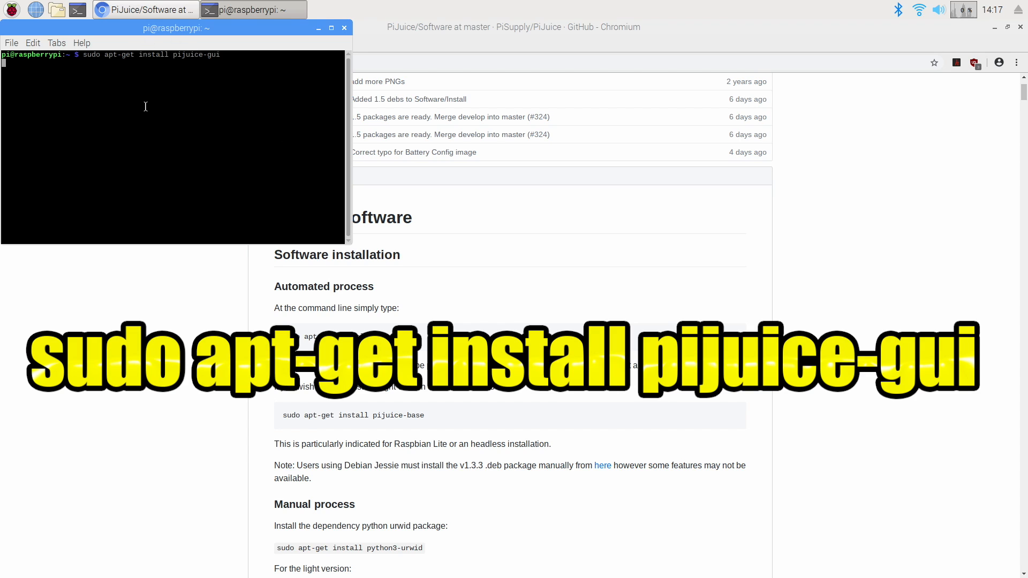
key(Return)
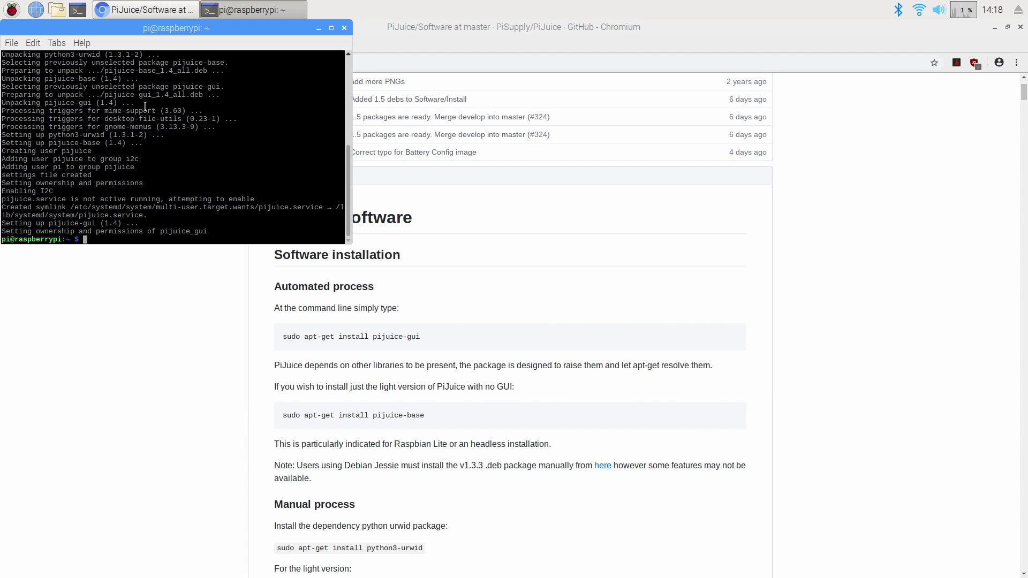
text(sudo re)
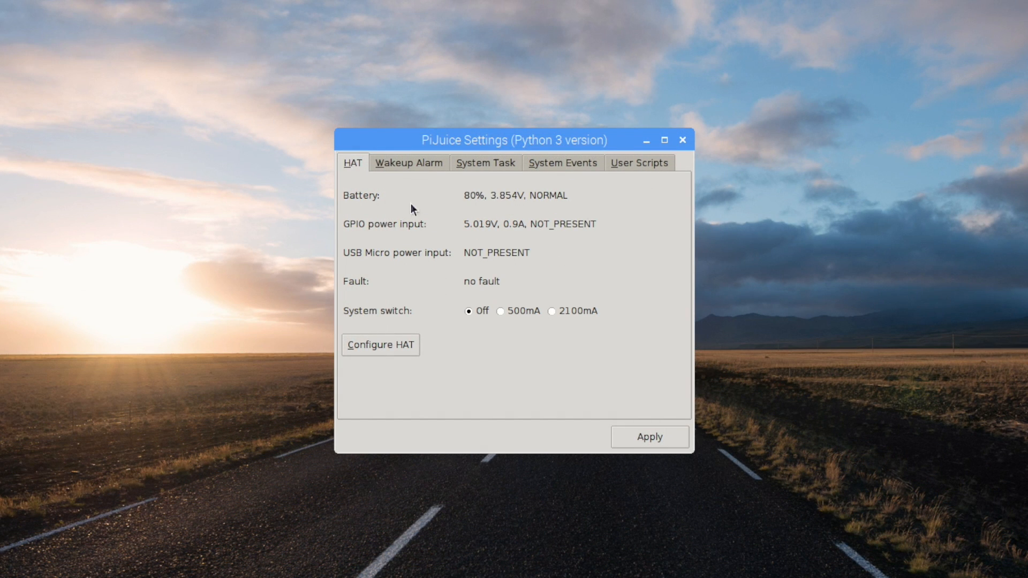
mouse_move(478, 236)
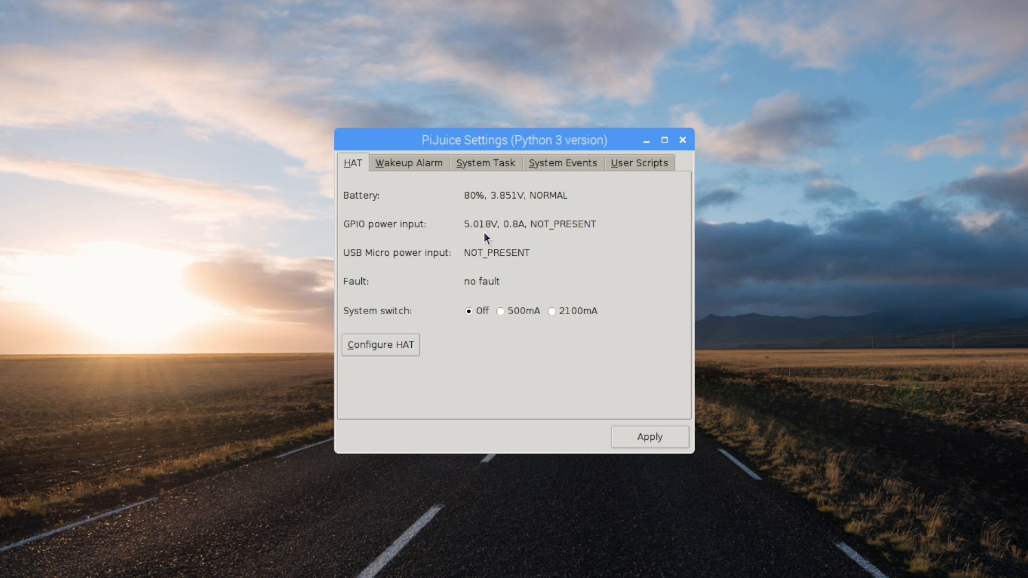
mouse_move(490, 269)
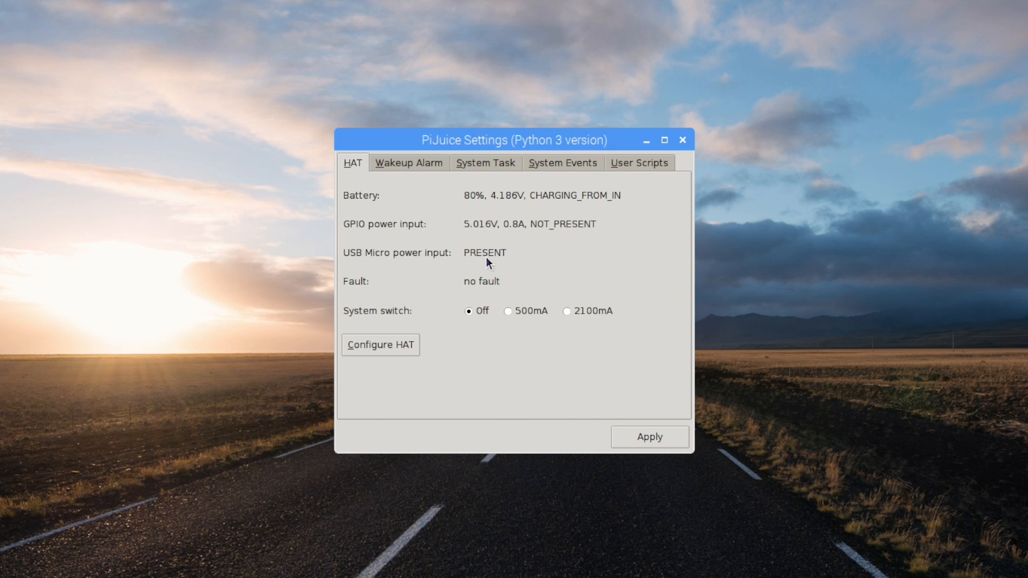
Step: Show the Wakeup Alarm settings after reviewing the HAT status readings
click(408, 163)
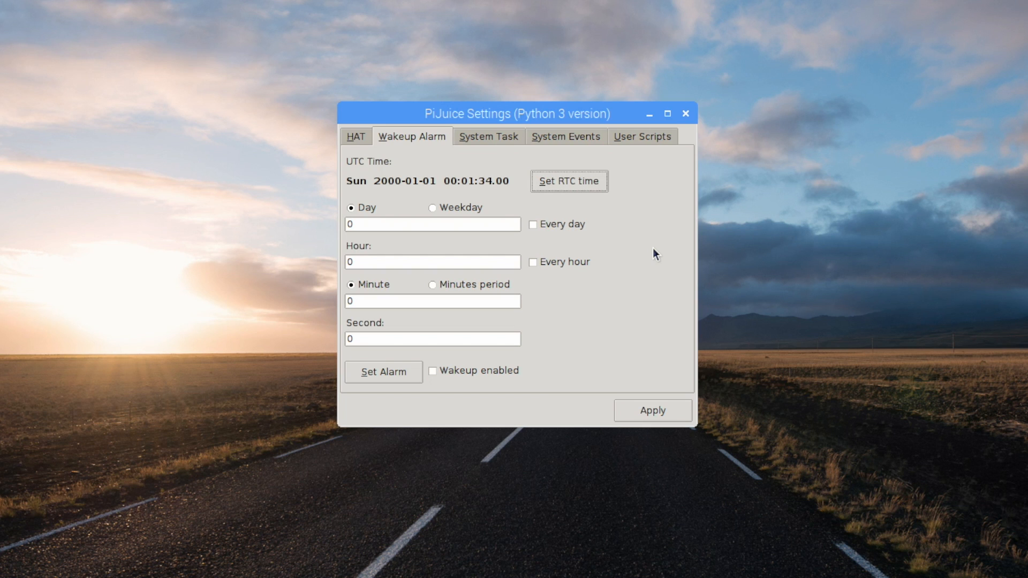
Step: Enable the Watchdog task, toggle the Low charge event on and off, then show User Scripts
click(488, 136)
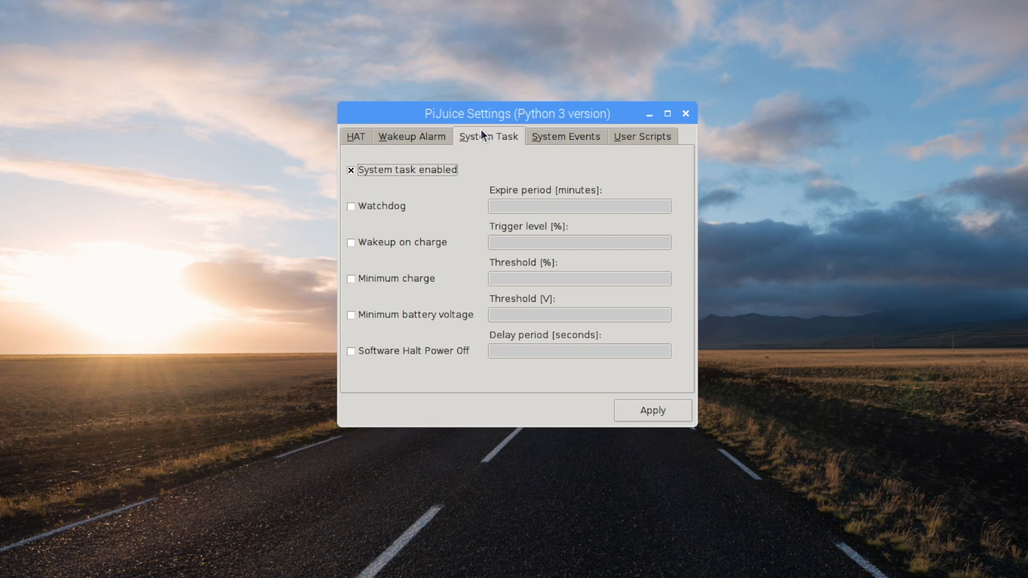
click(351, 205)
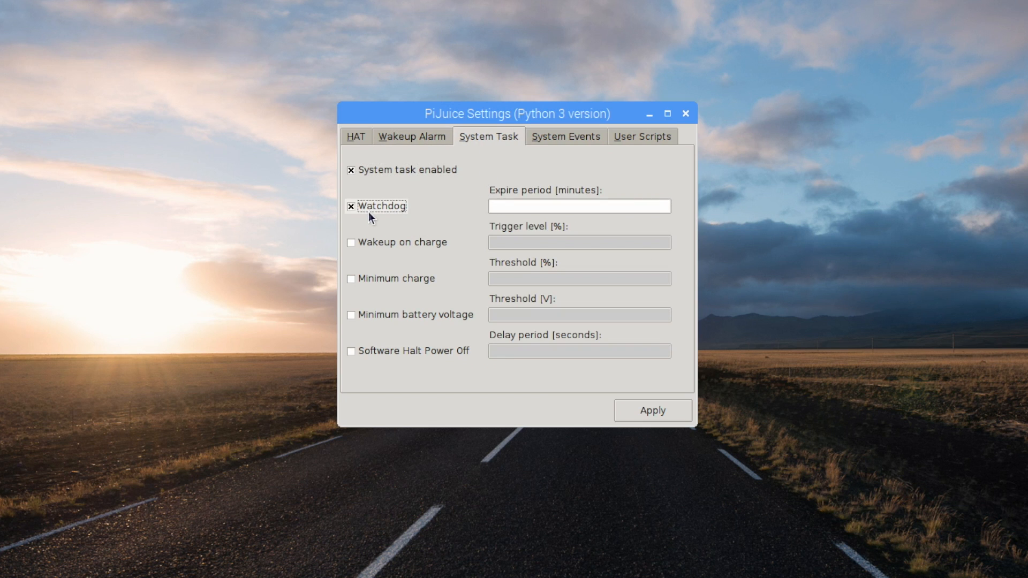
click(566, 137)
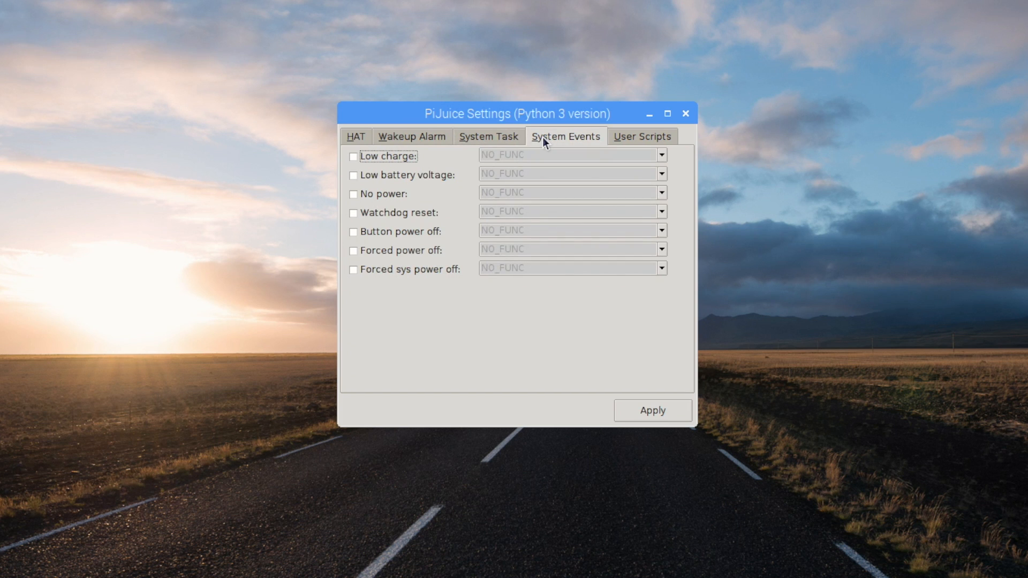
click(354, 157)
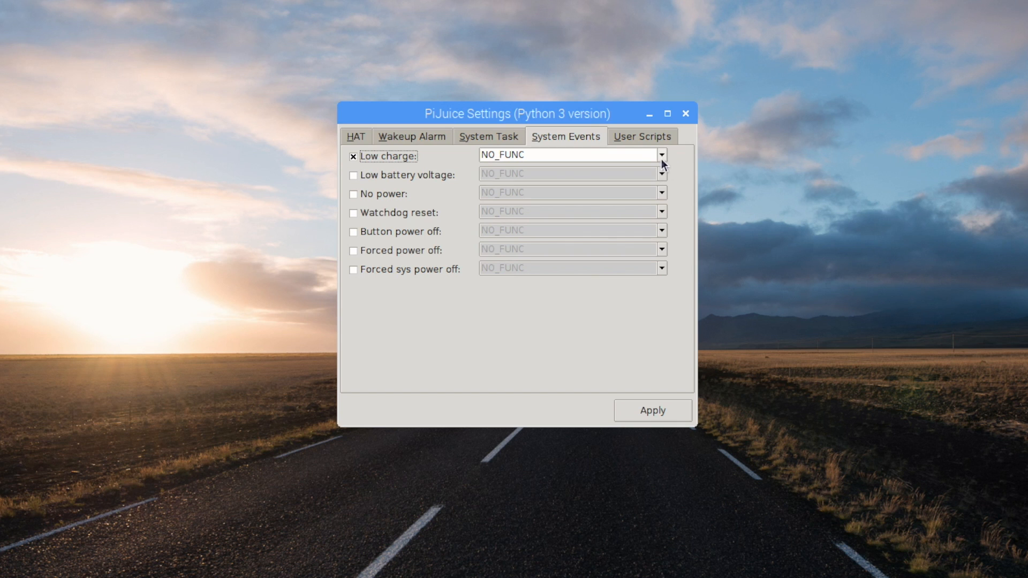
click(661, 154)
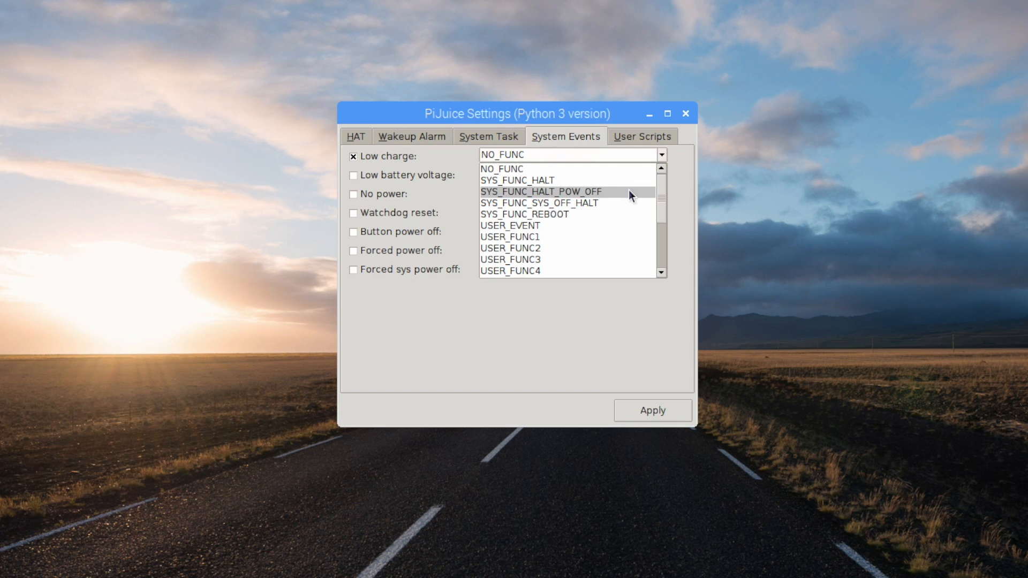
mouse_move(588, 214)
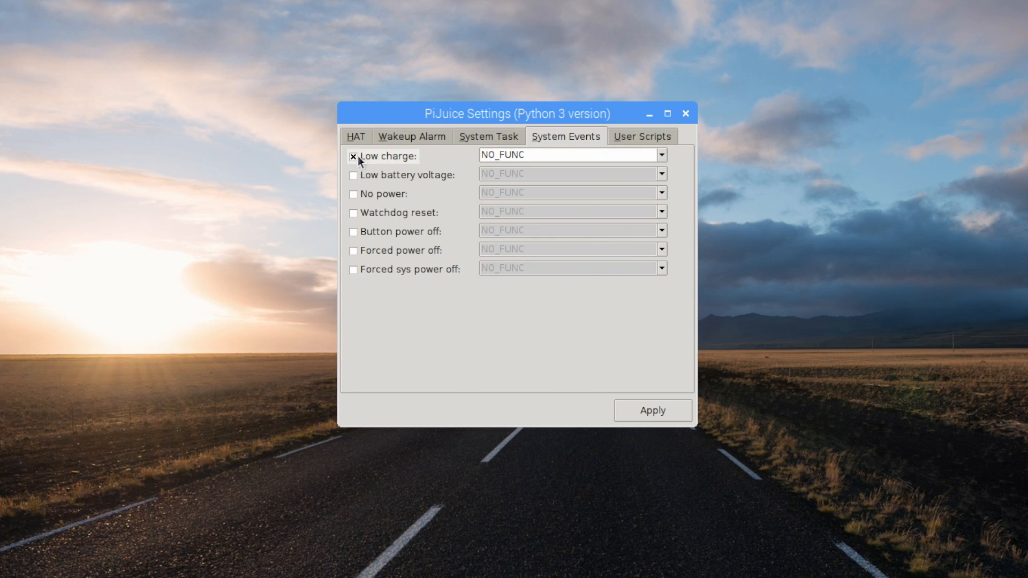
click(353, 157)
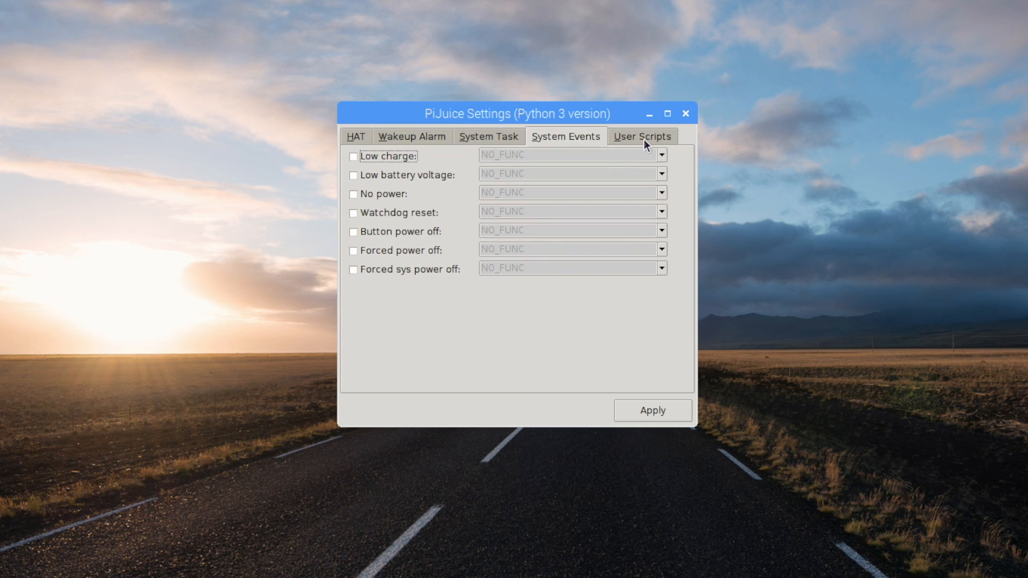
click(640, 136)
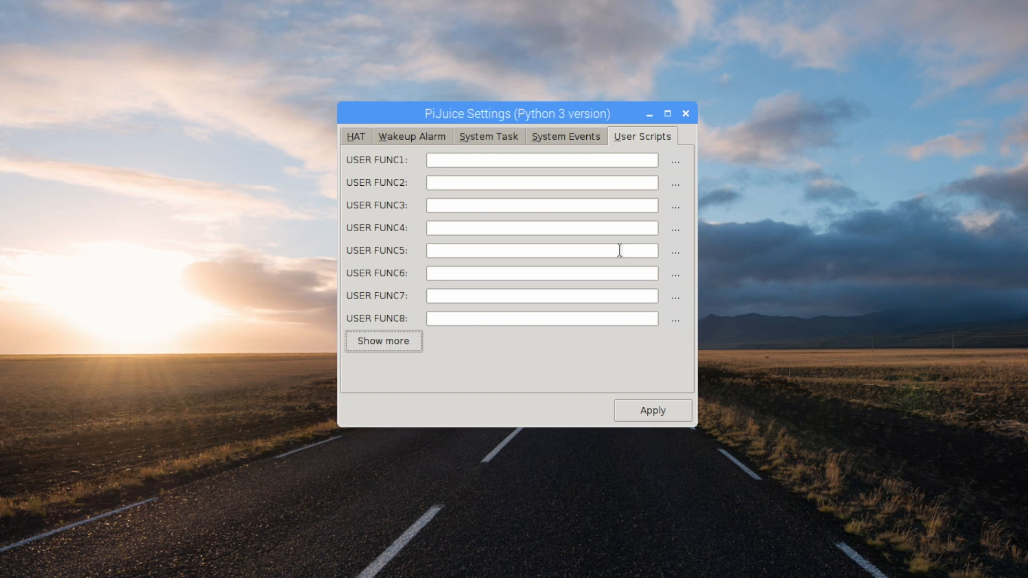
Step: From the HAT status tab, bring up the PiJuice HAT Configuration dialog on General
click(356, 136)
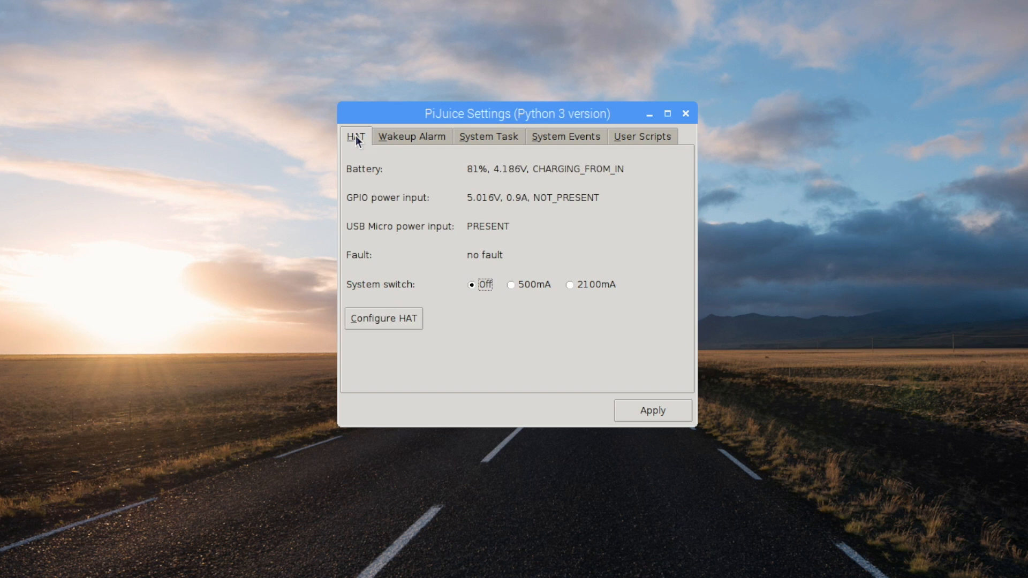
click(383, 319)
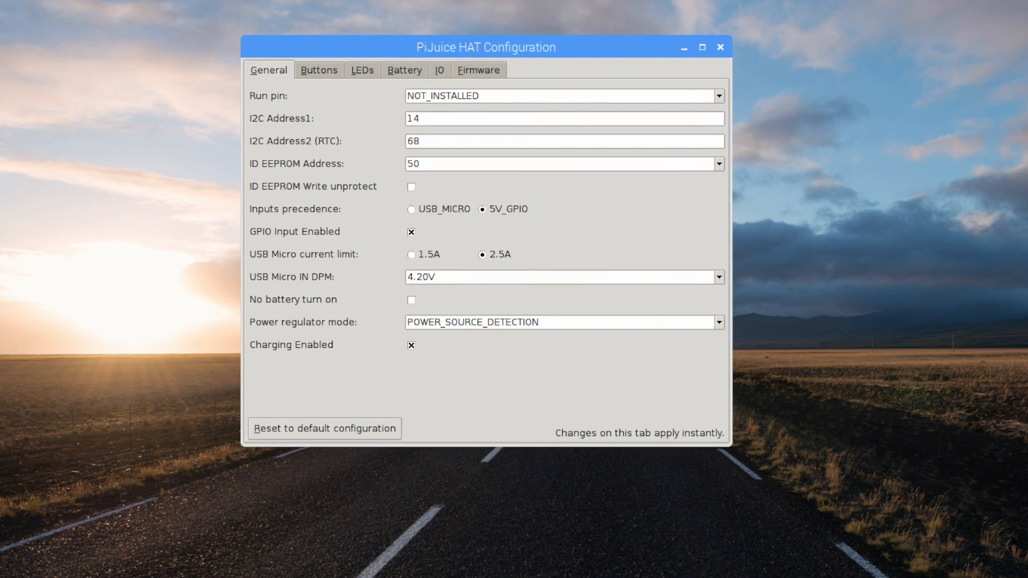
mouse_move(280, 111)
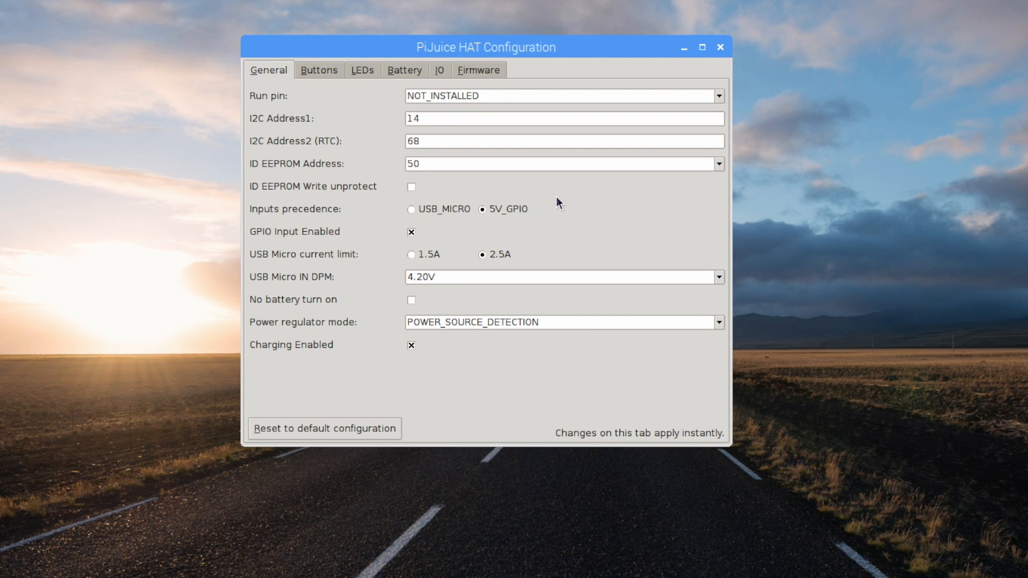
Step: Show the Buttons settings listing SW1–SW3 press functions
click(319, 71)
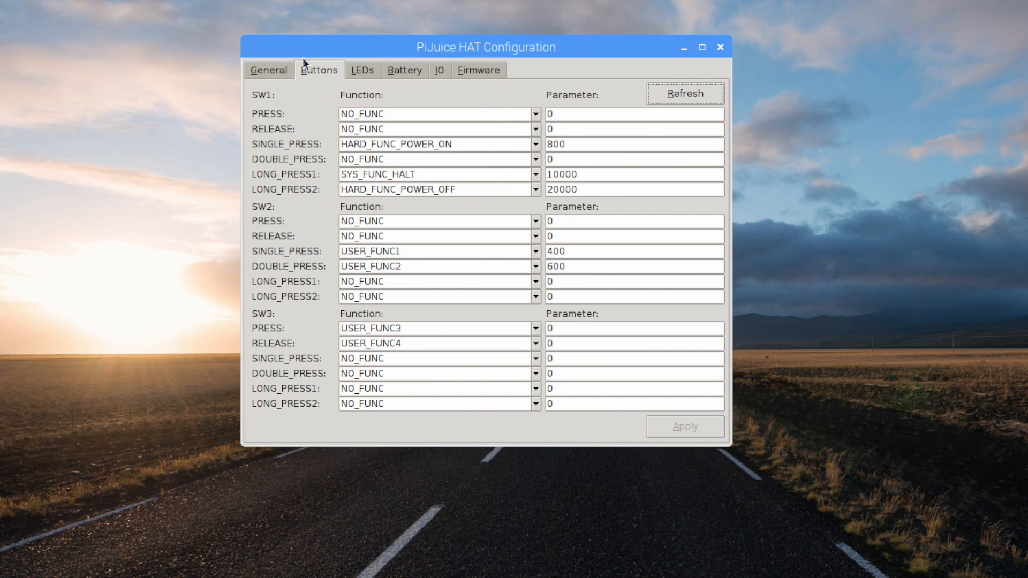
mouse_move(269, 124)
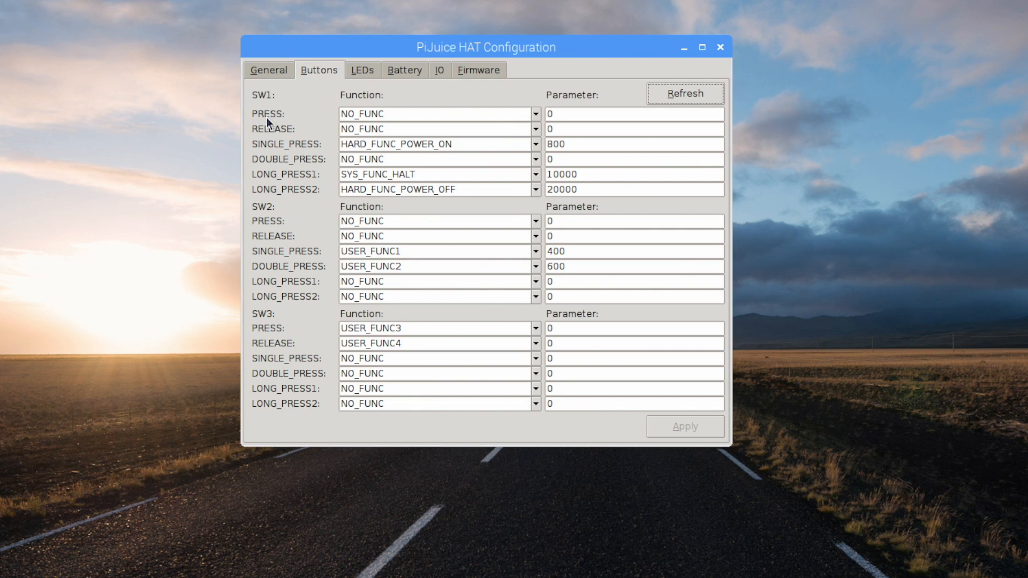
mouse_move(478, 135)
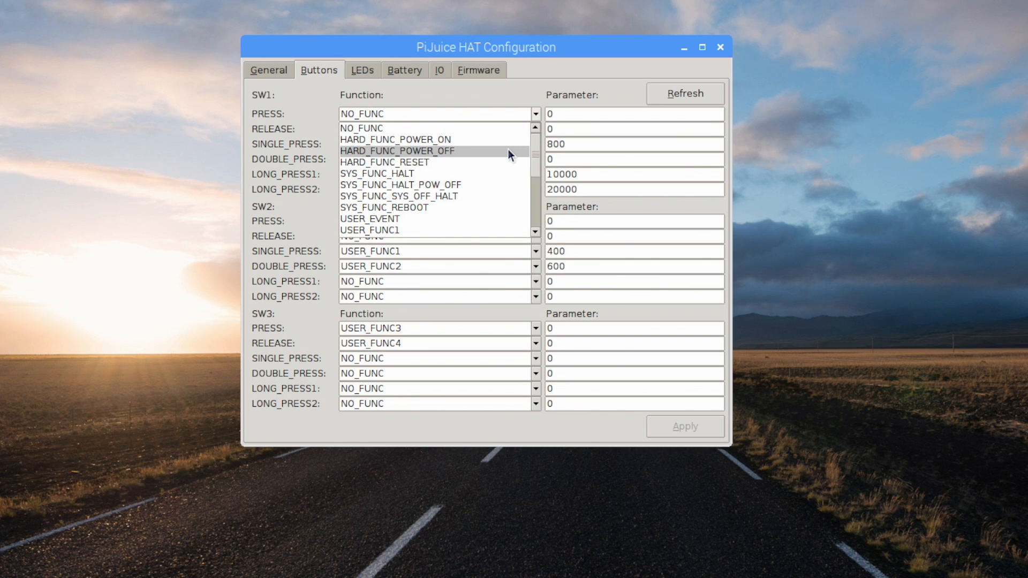
mouse_move(496, 173)
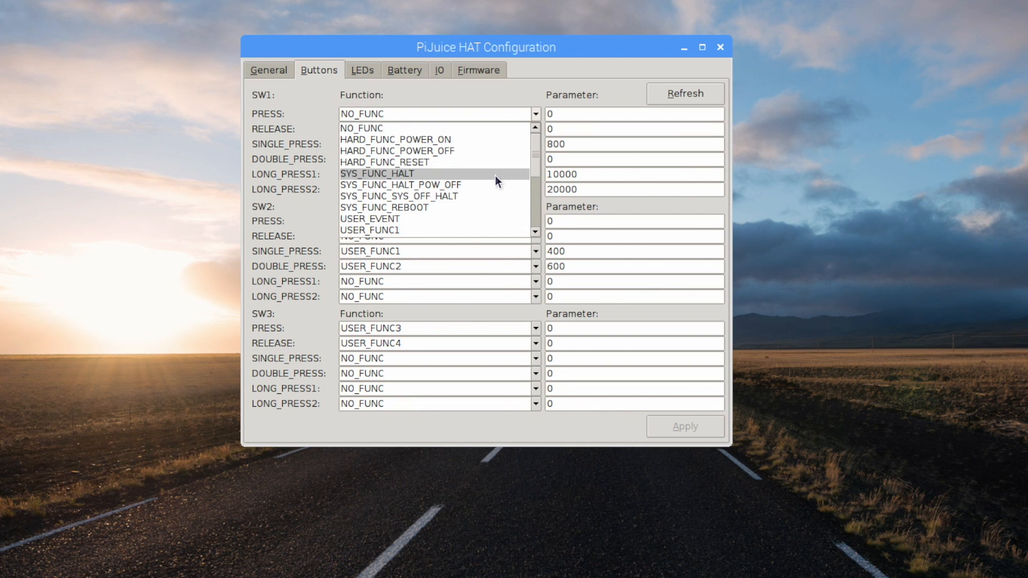
mouse_move(385, 206)
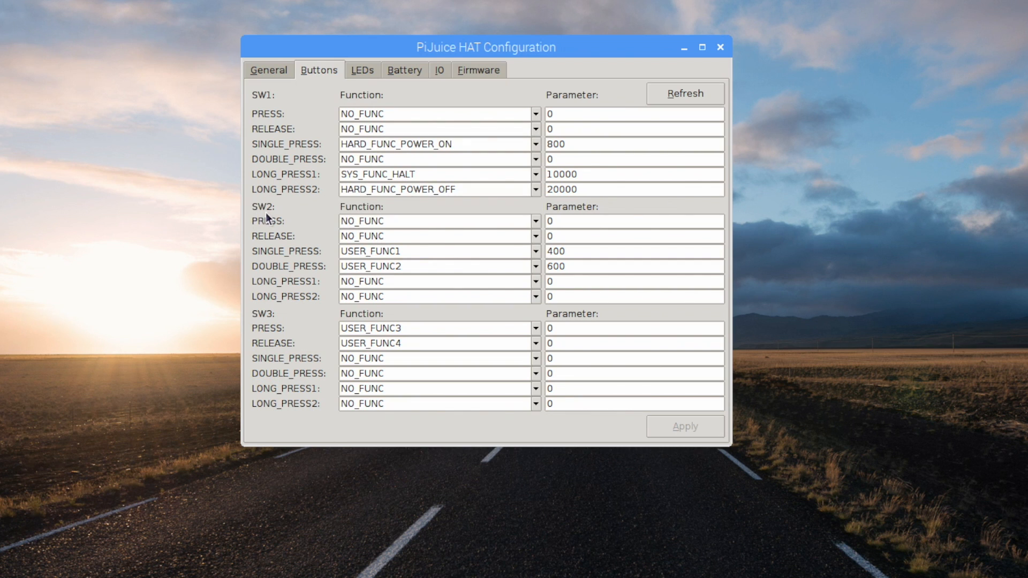
mouse_move(269, 320)
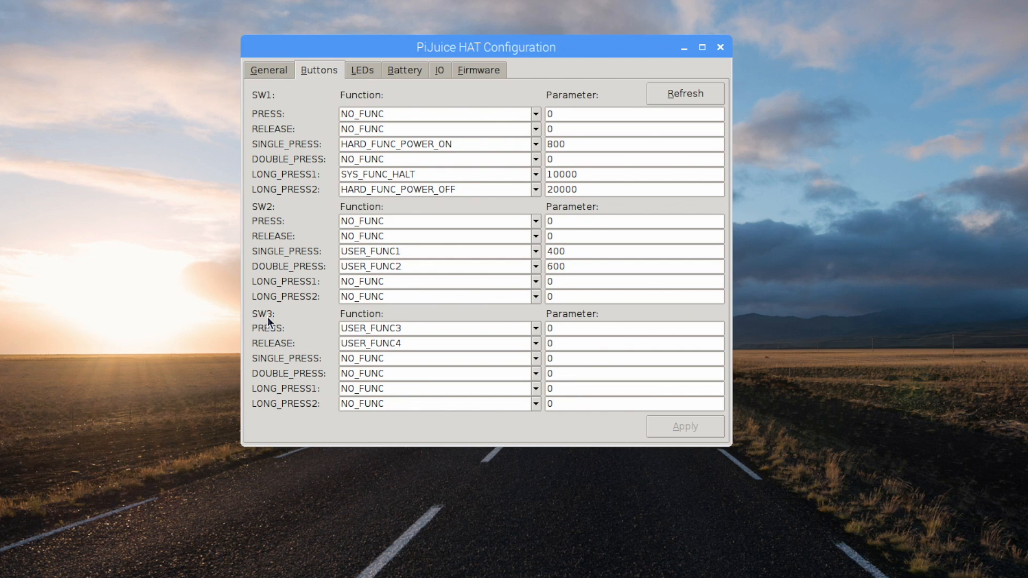
Step: Set LED D1's function to USER_LED, then show the Battery profile settings
click(362, 71)
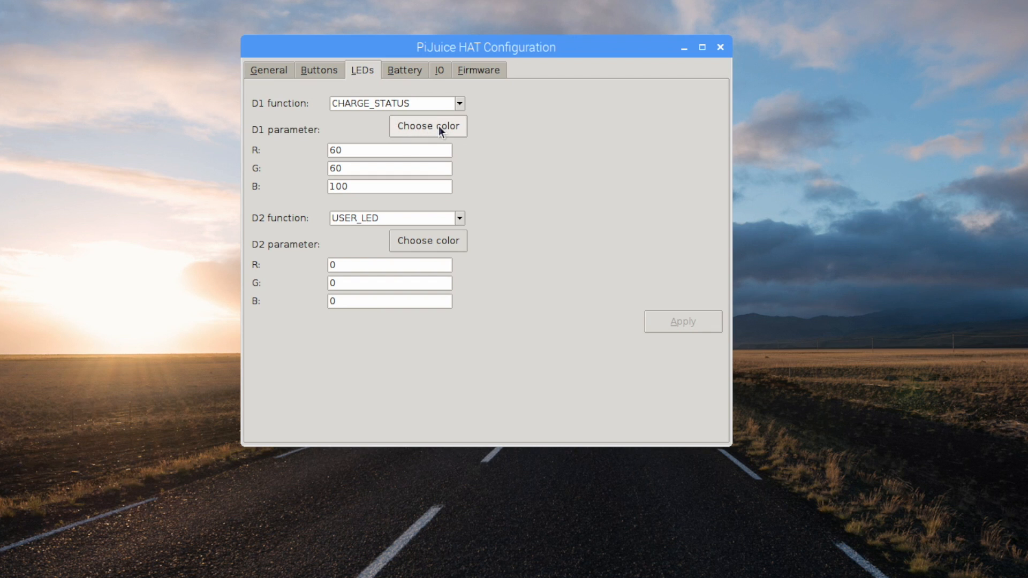
click(427, 125)
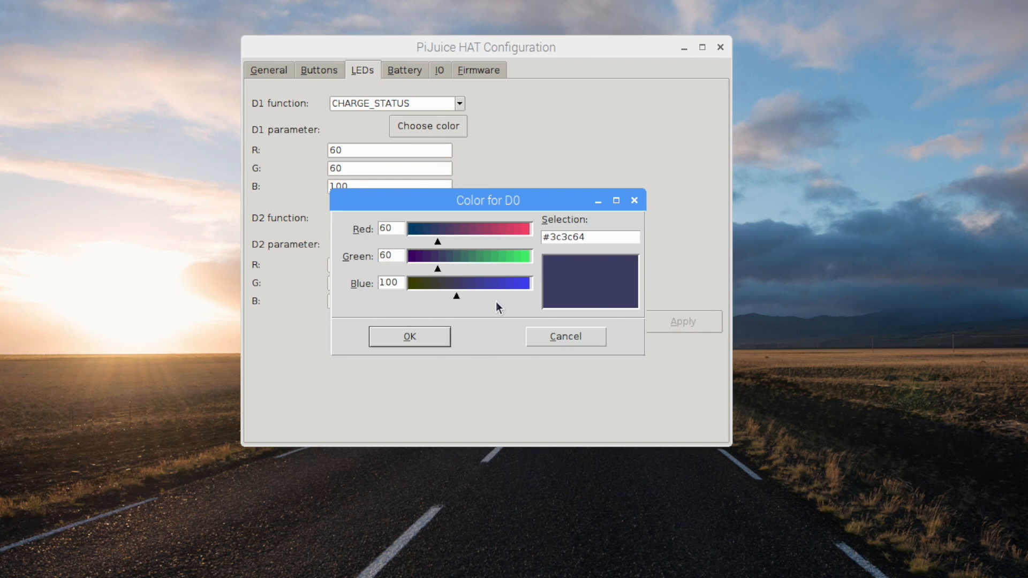
mouse_move(424, 330)
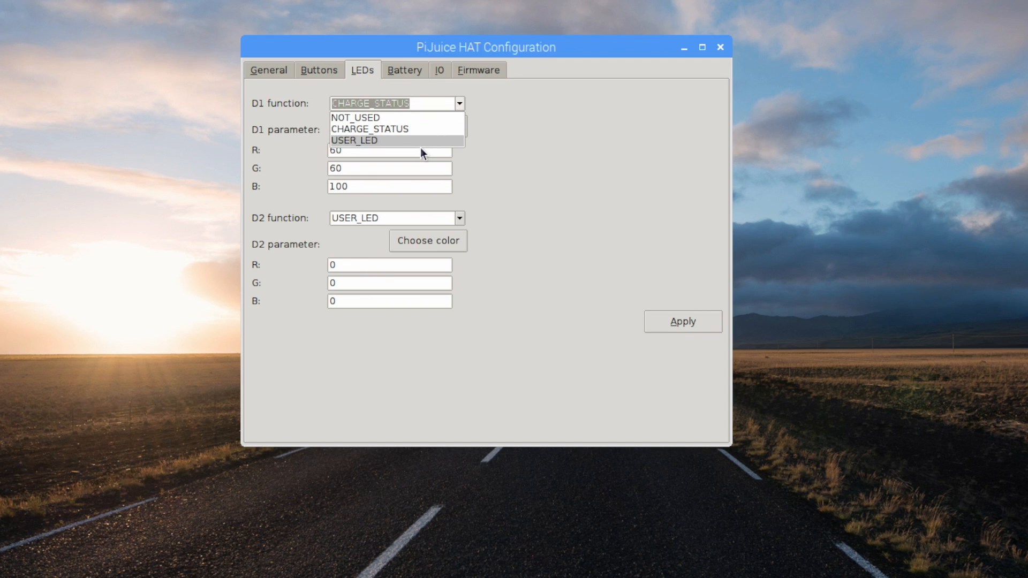
click(355, 140)
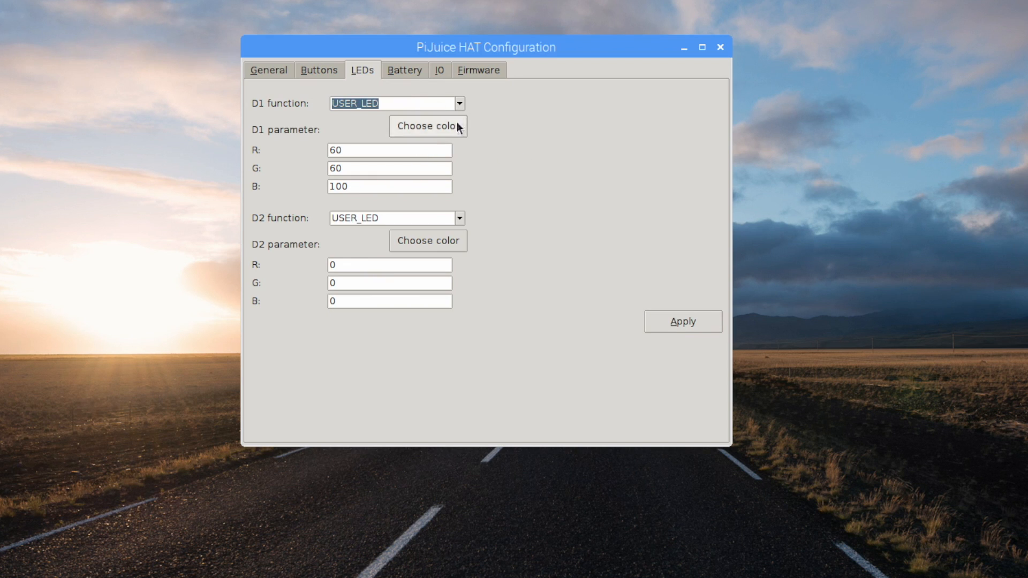
click(404, 69)
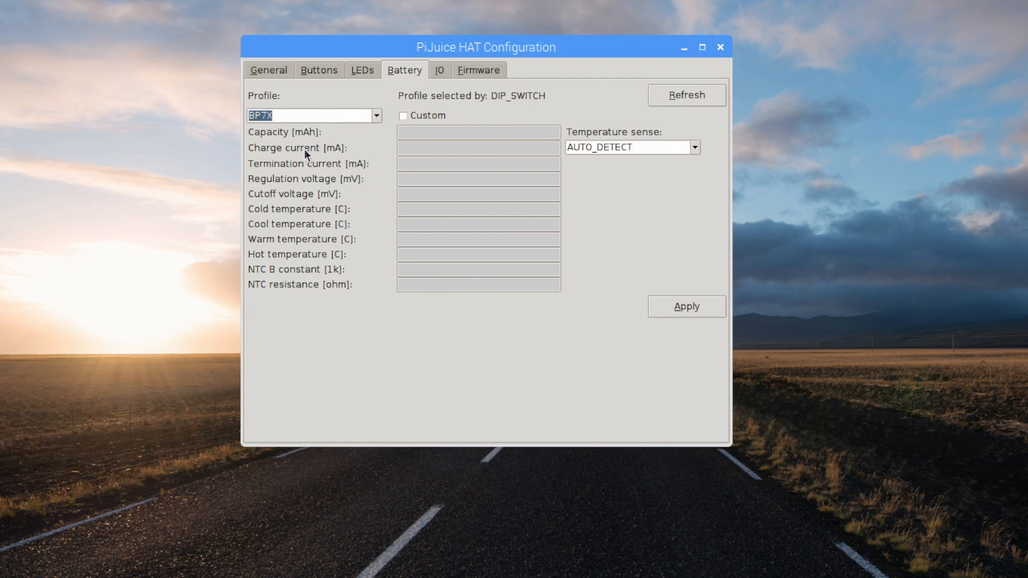
Step: Apply battery profile BP7X and enable Custom editable parameters
click(686, 95)
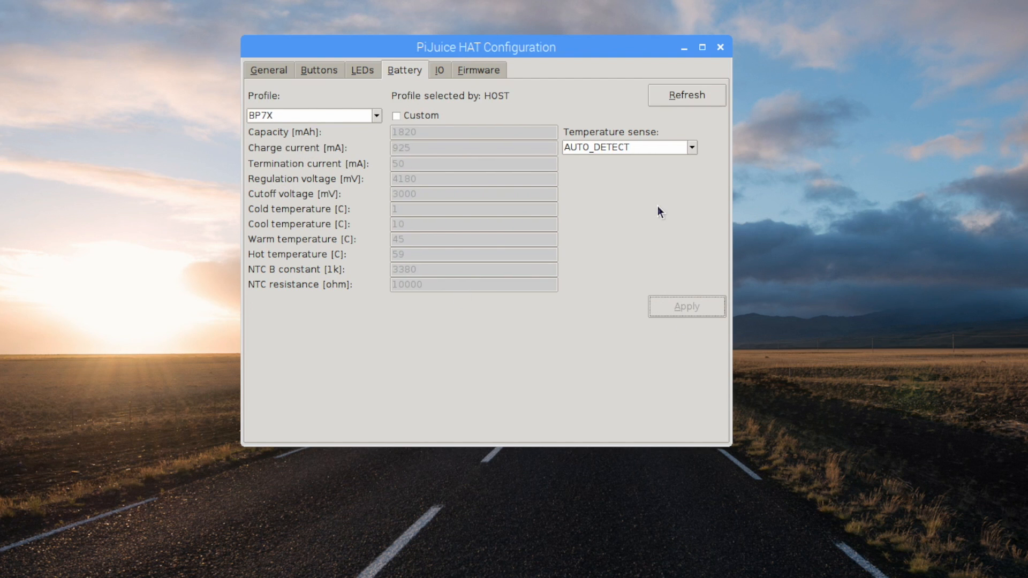
mouse_move(262, 106)
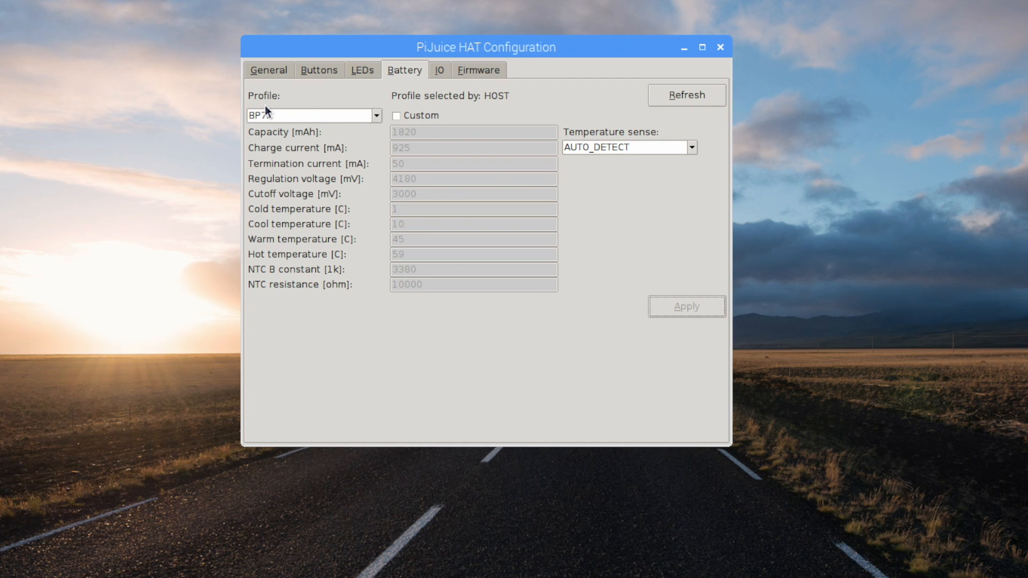
click(397, 115)
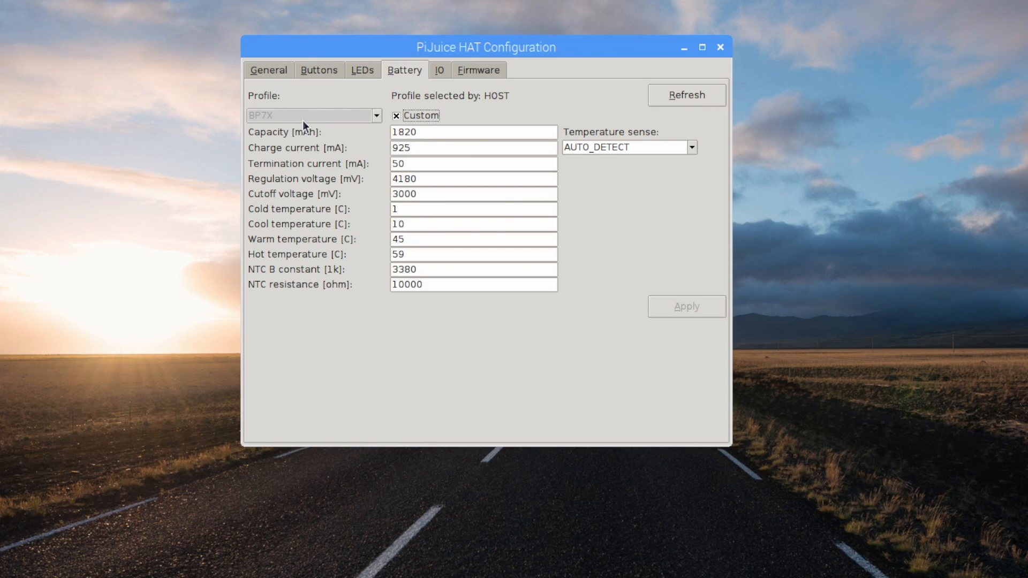
click(474, 132)
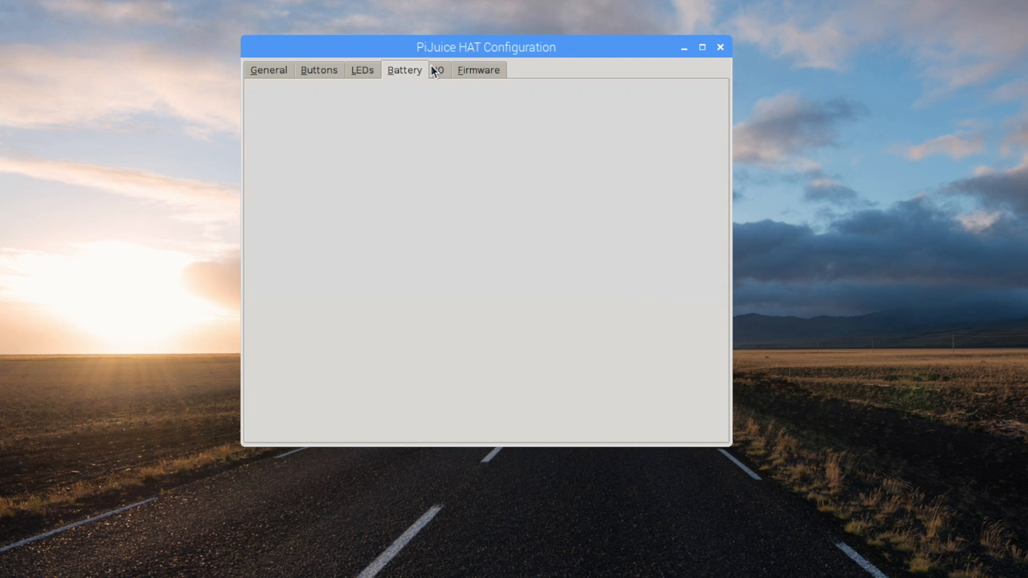
Step: Confirm firmware 1.3 is up to date, then close the HAT Configuration window
click(477, 71)
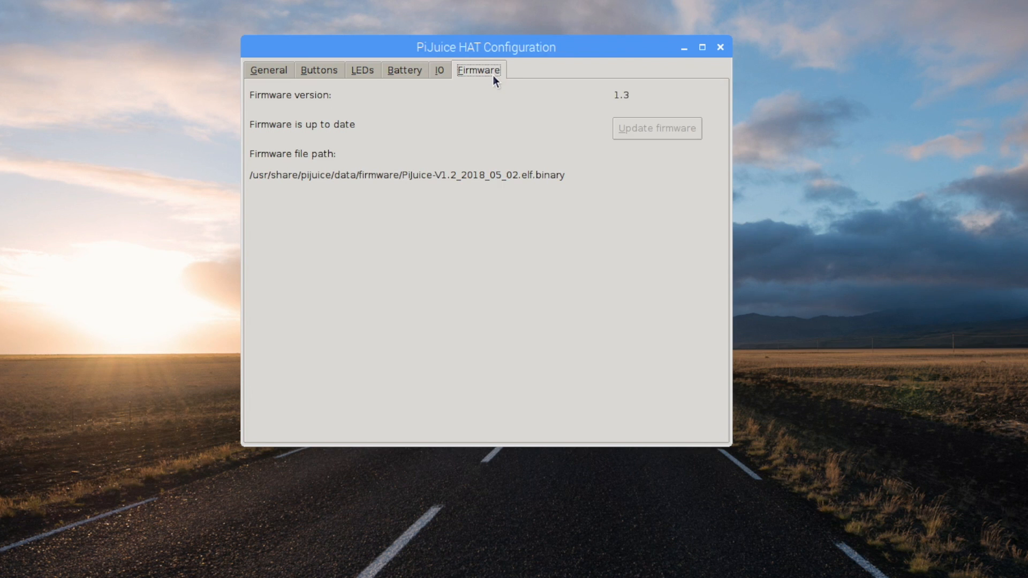
mouse_move(640, 151)
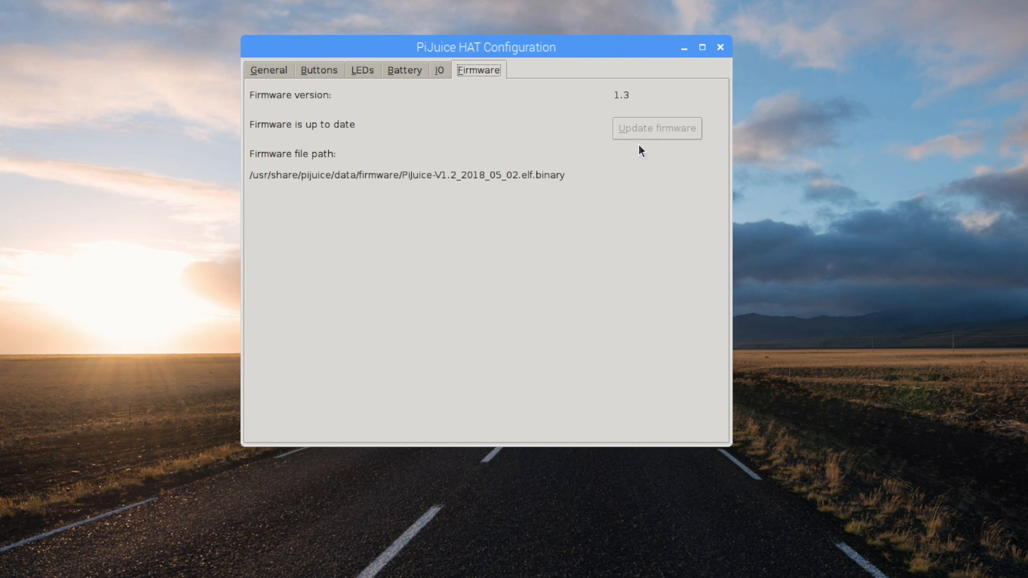
mouse_move(628, 104)
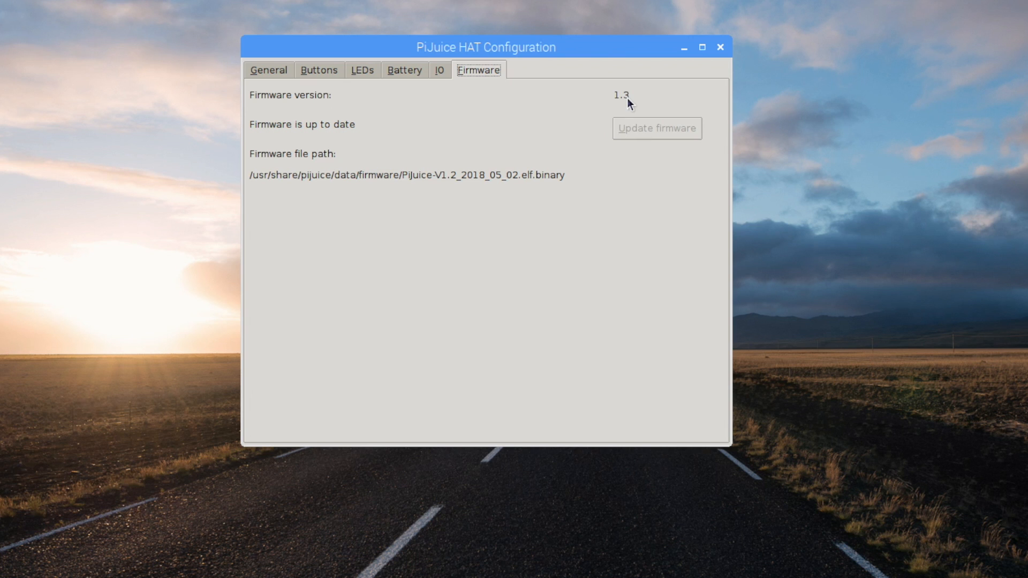
mouse_move(713, 57)
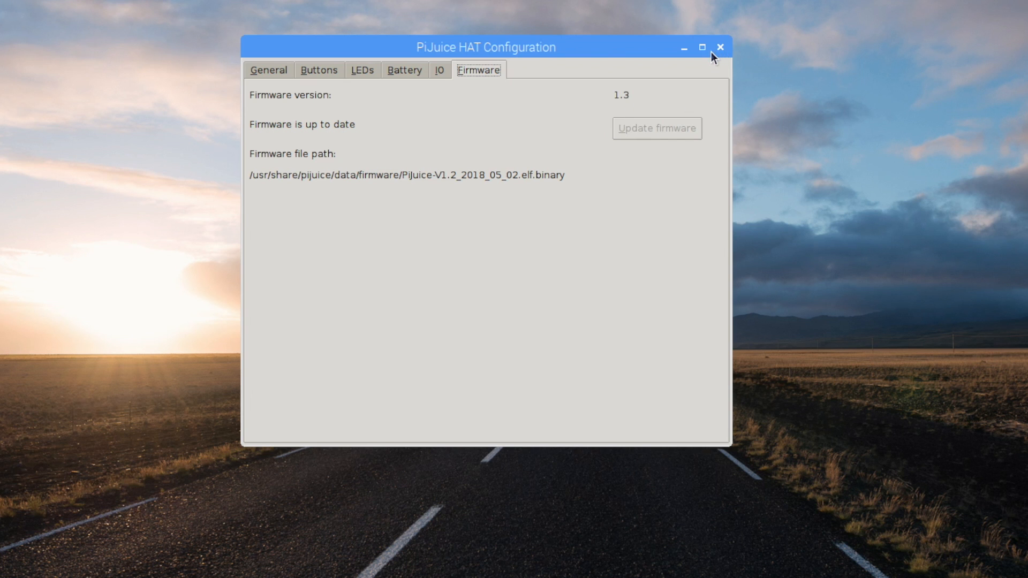
click(720, 46)
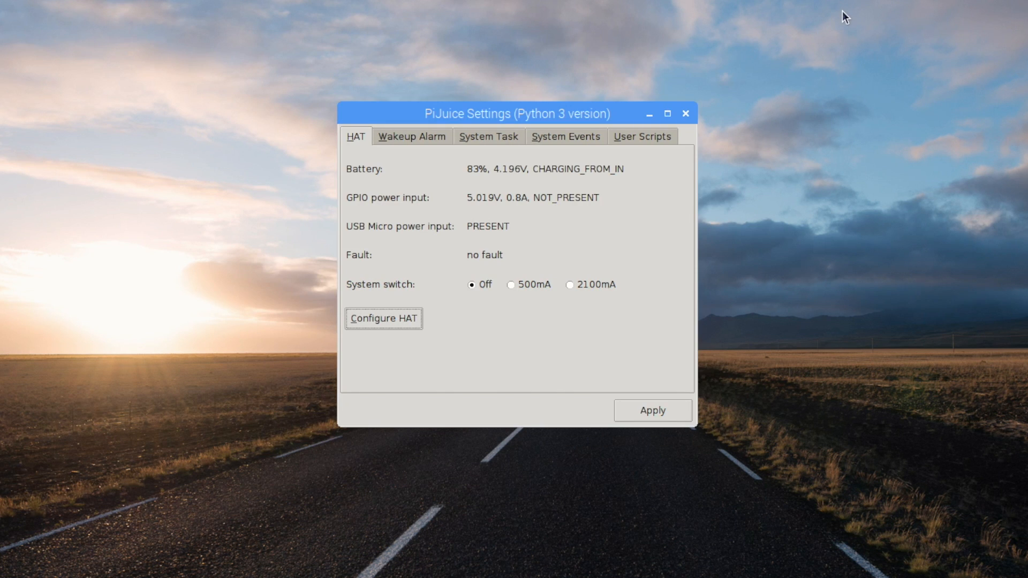